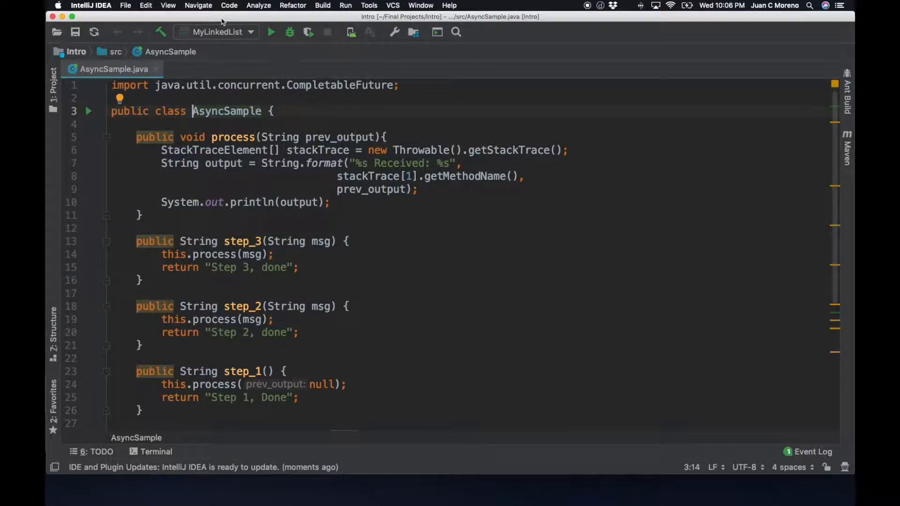
Review AsyncSample.java's step methods, selecting step_2's String msg parameter along the way
scroll(down, 3)
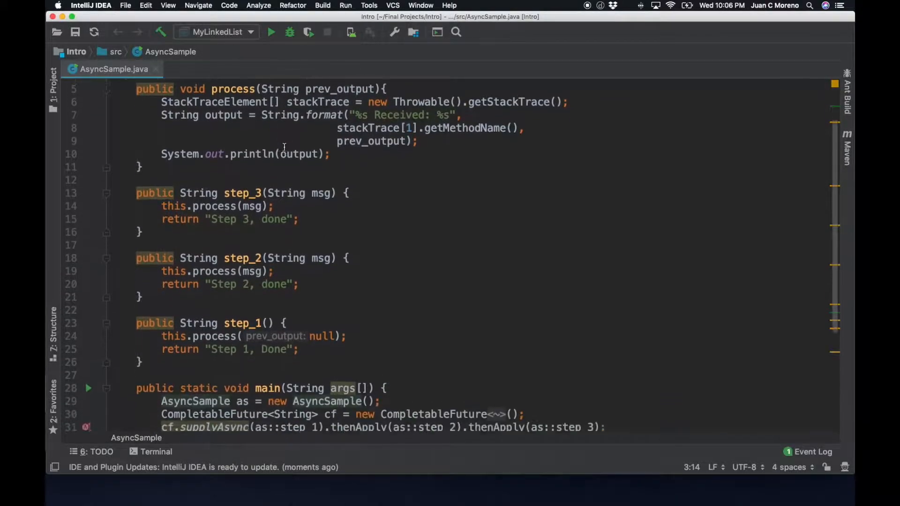
scroll(down, 3)
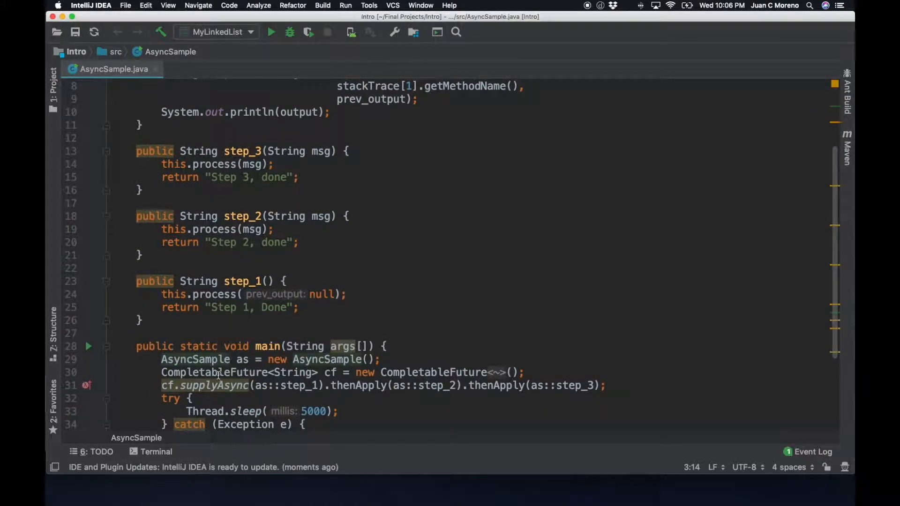
mouse_move(222, 396)
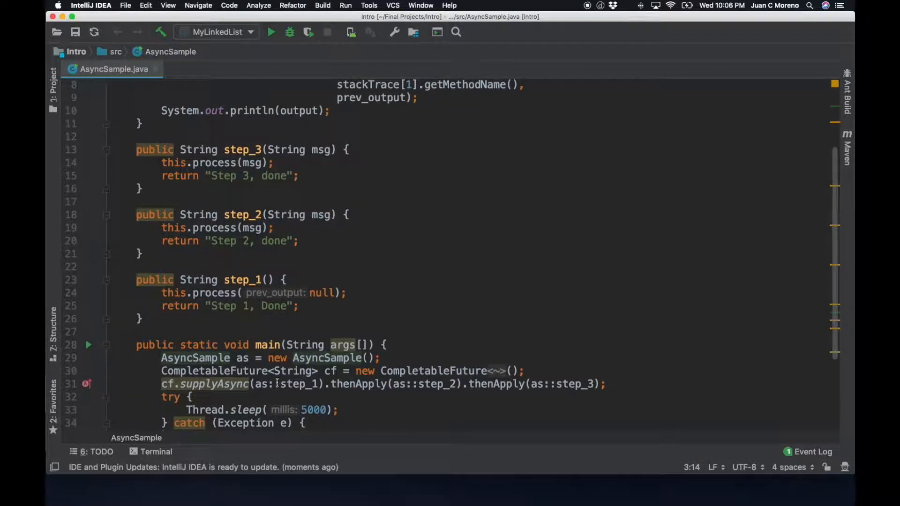
mouse_move(590, 379)
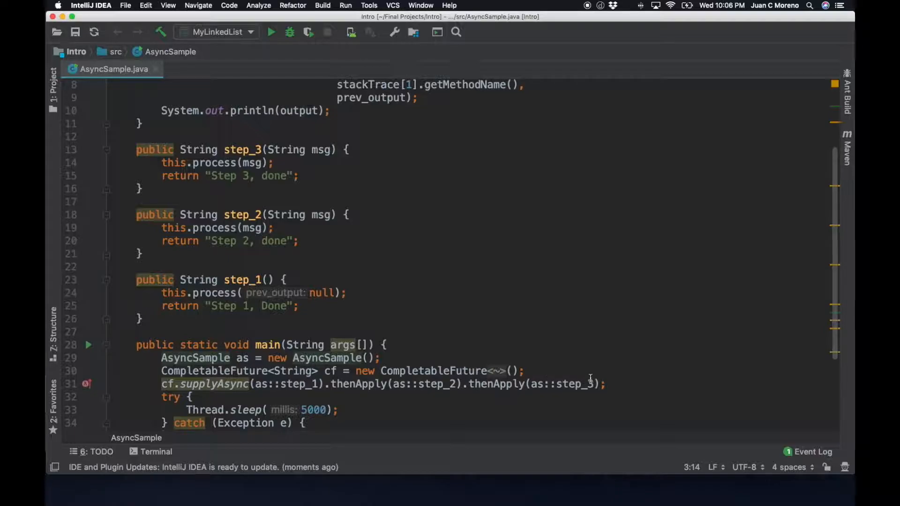
mouse_move(287, 353)
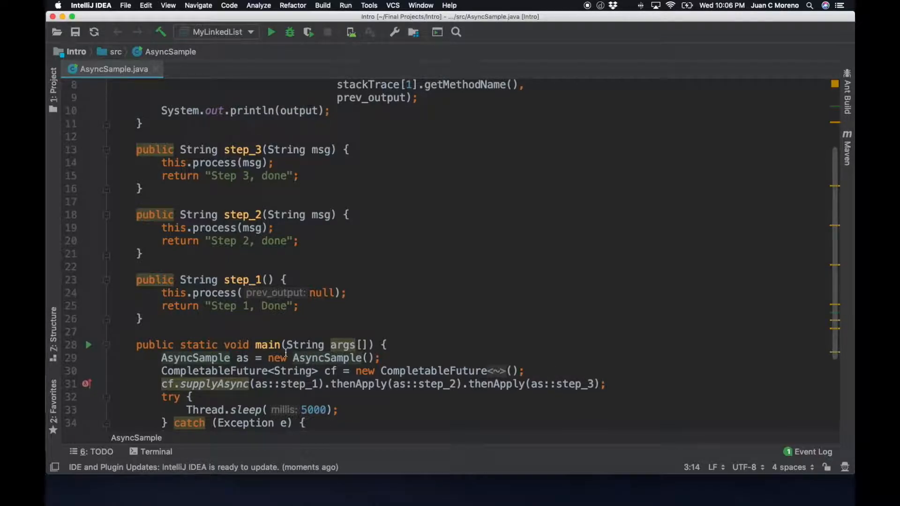
scroll(down, 3)
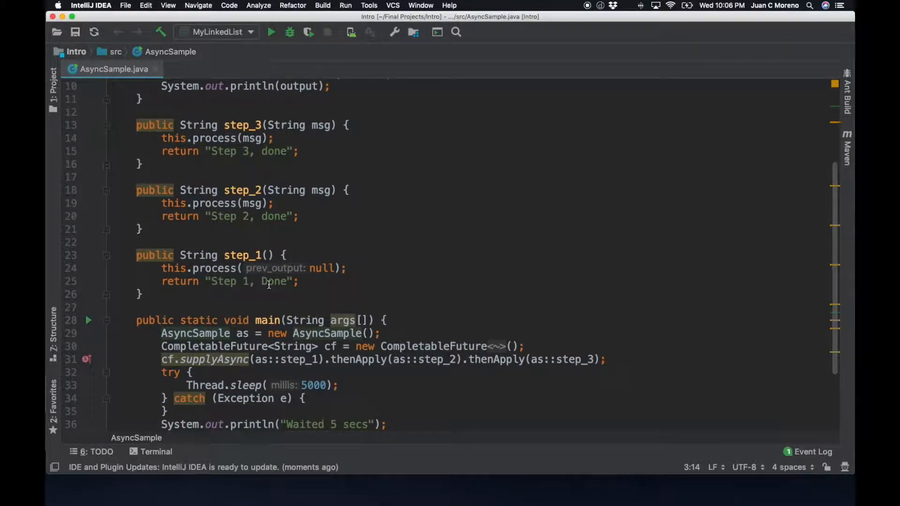
mouse_move(213, 293)
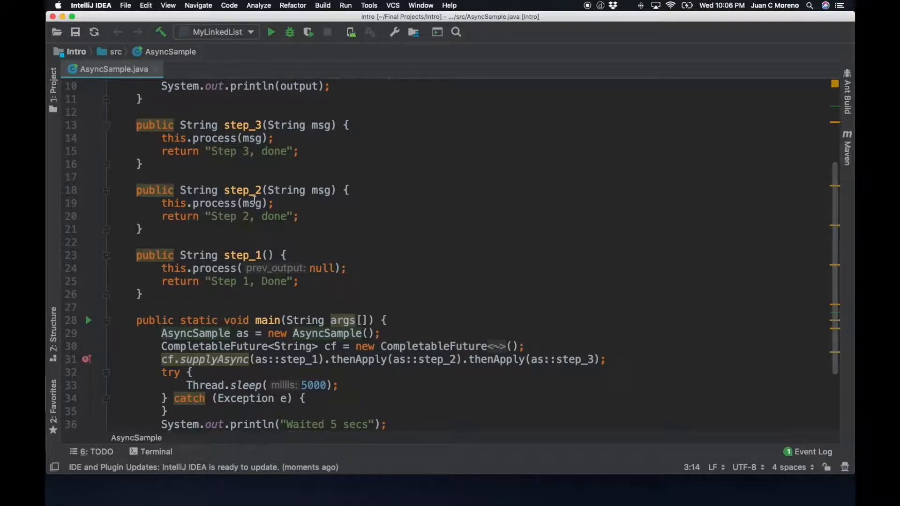
double_click(298, 191)
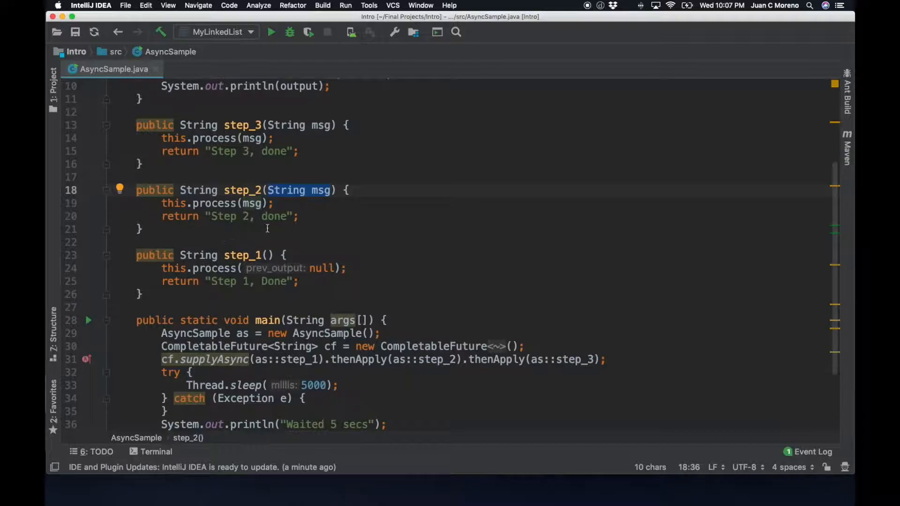
scroll(down, 3)
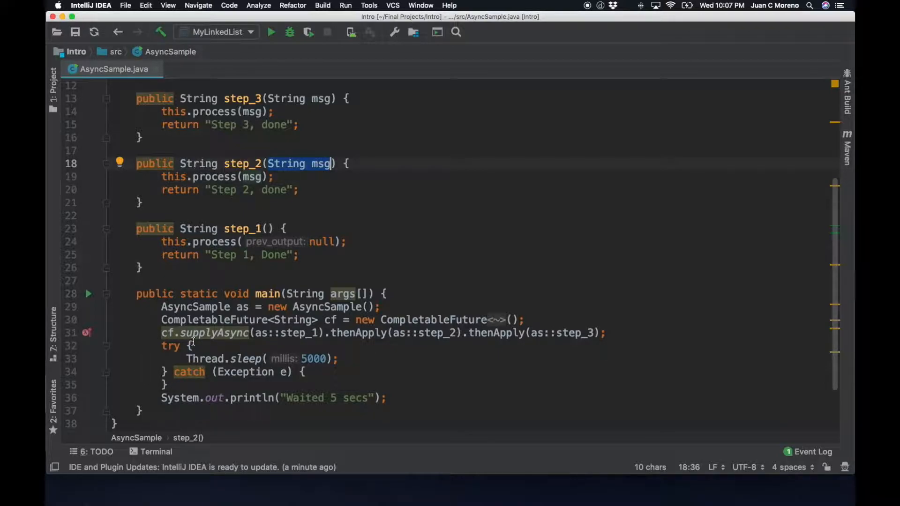
mouse_move(328, 362)
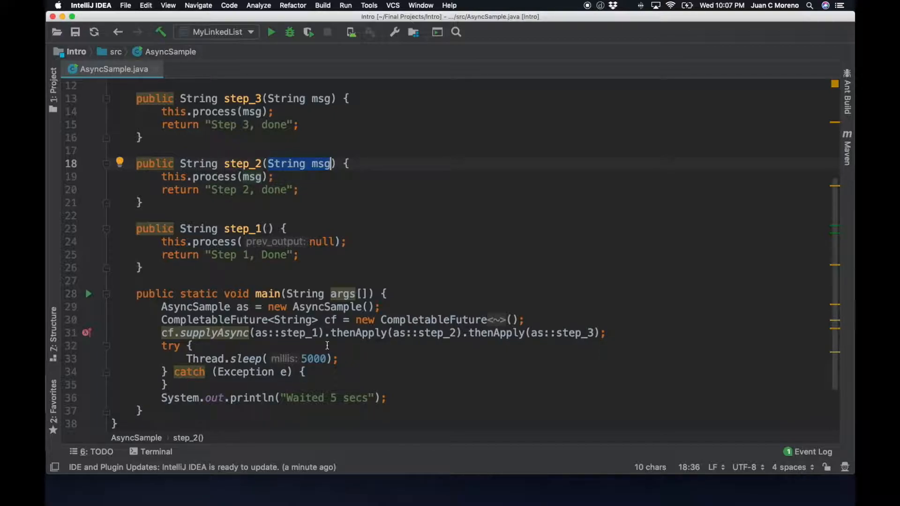
scroll(up, 3)
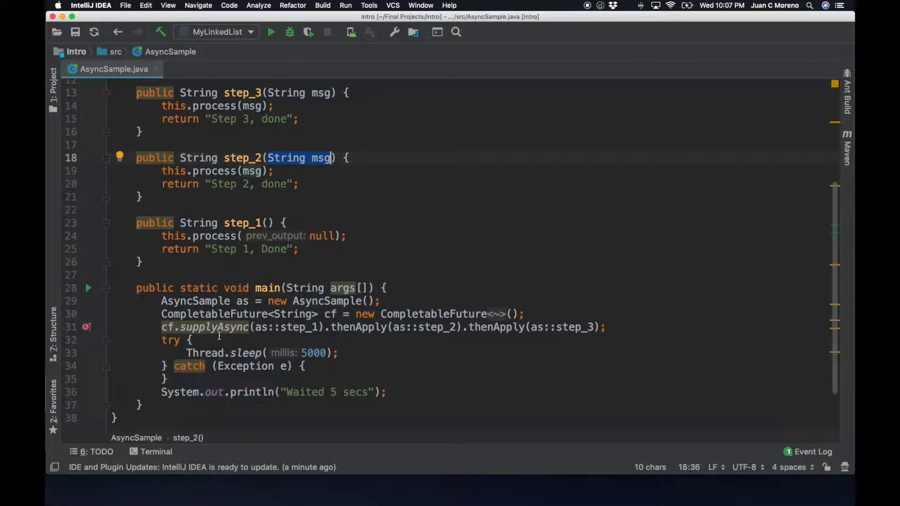
mouse_move(226, 328)
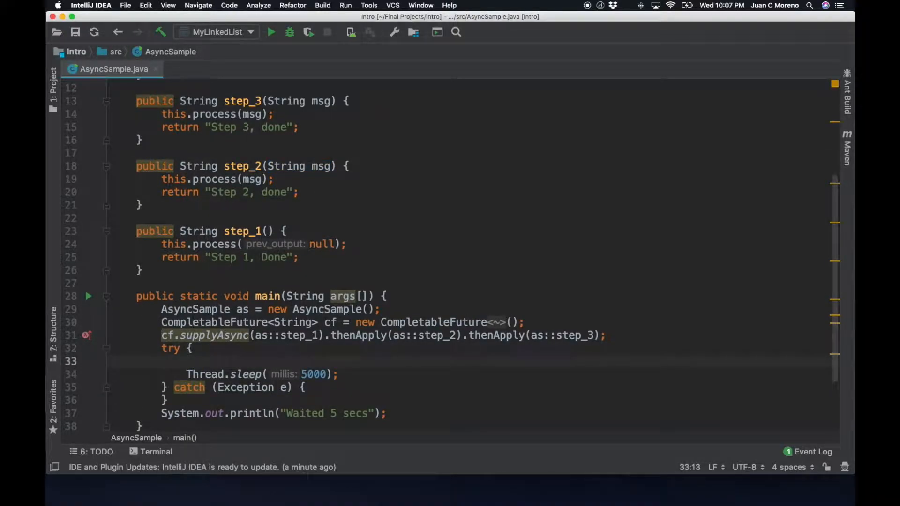
text(while()
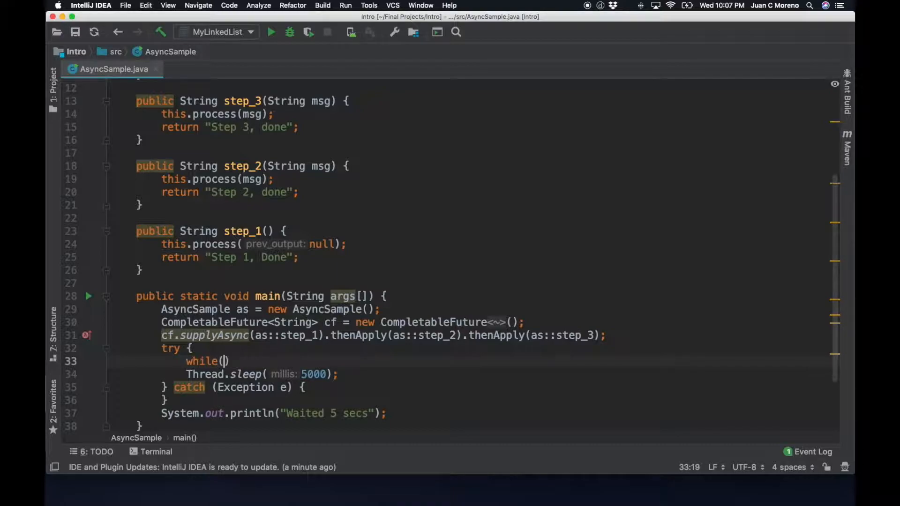
text(int cou)
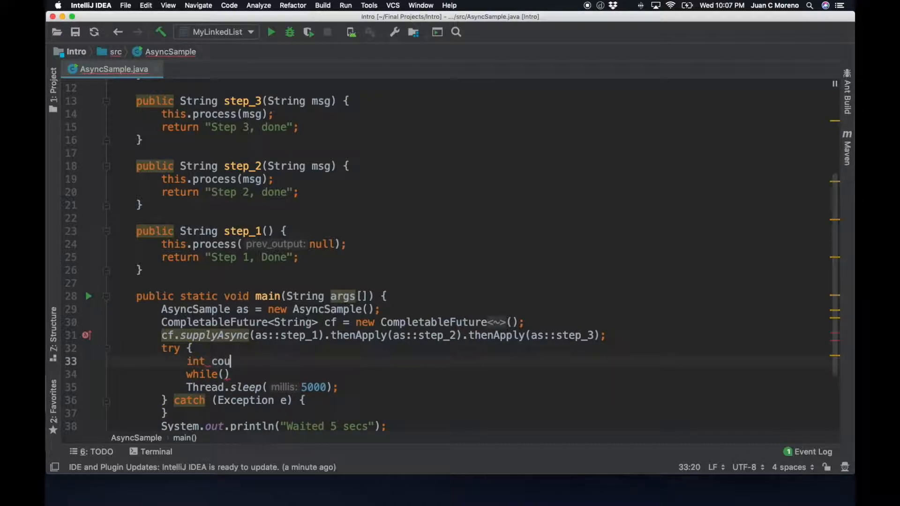
text(nt = 0;)
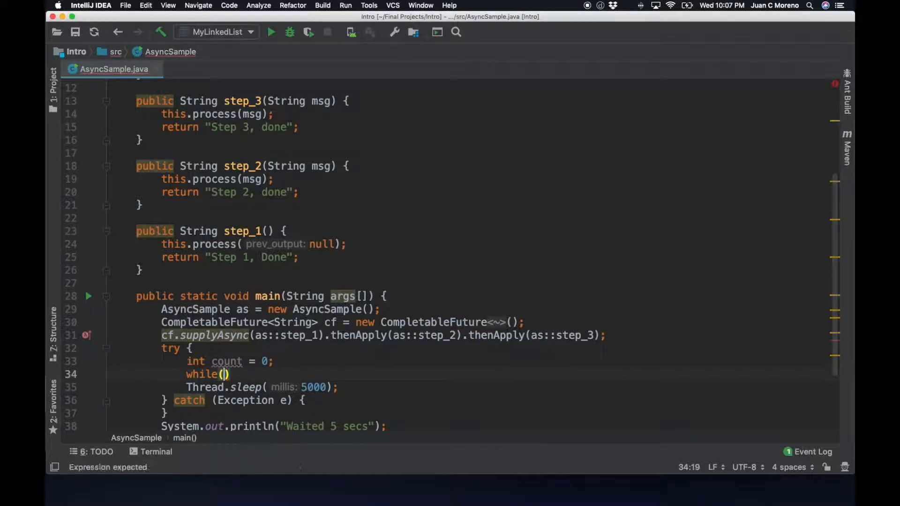
text(for(int count = 0;)
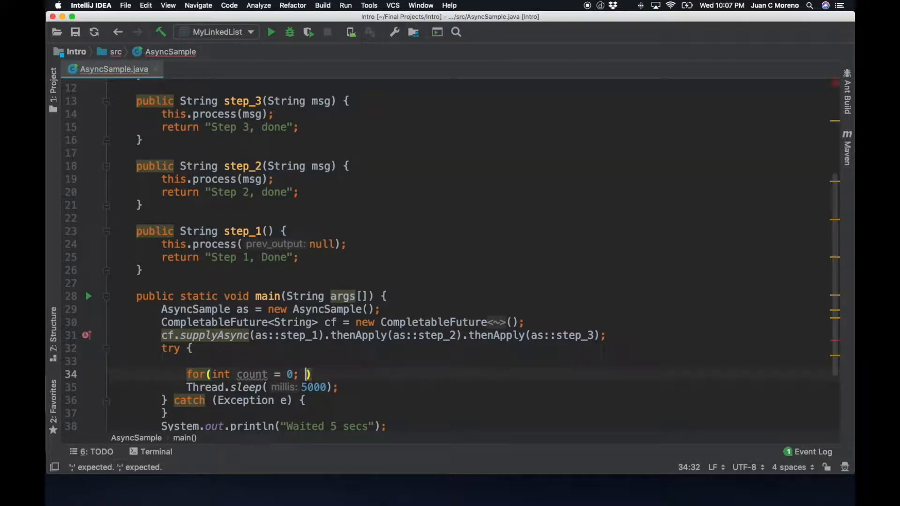
text(count <)
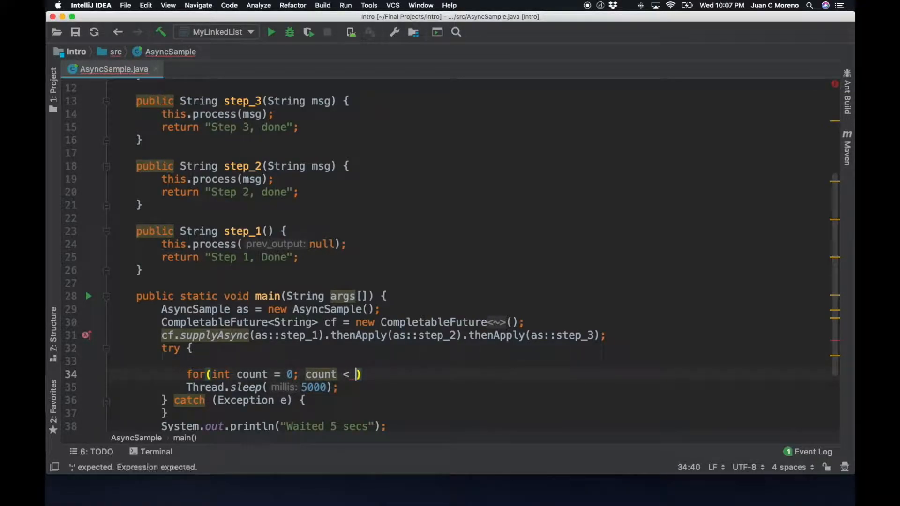
text(5;)
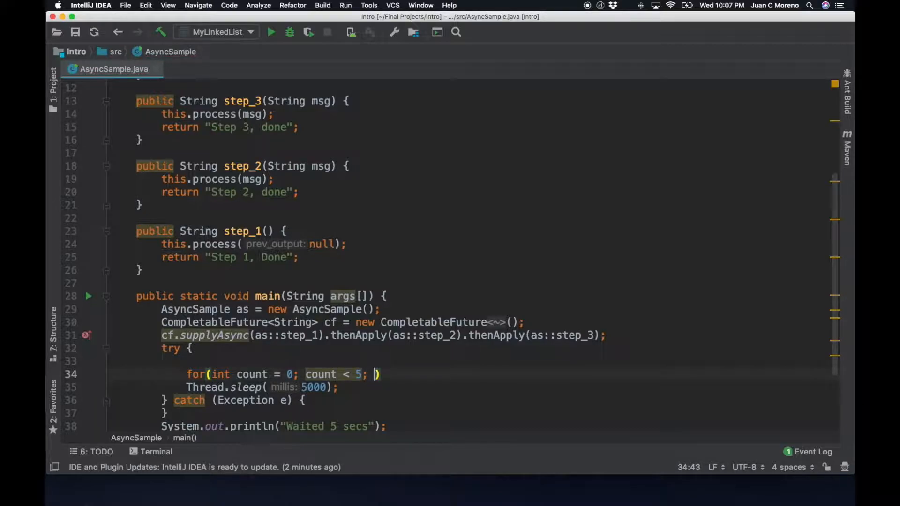
text(count++)
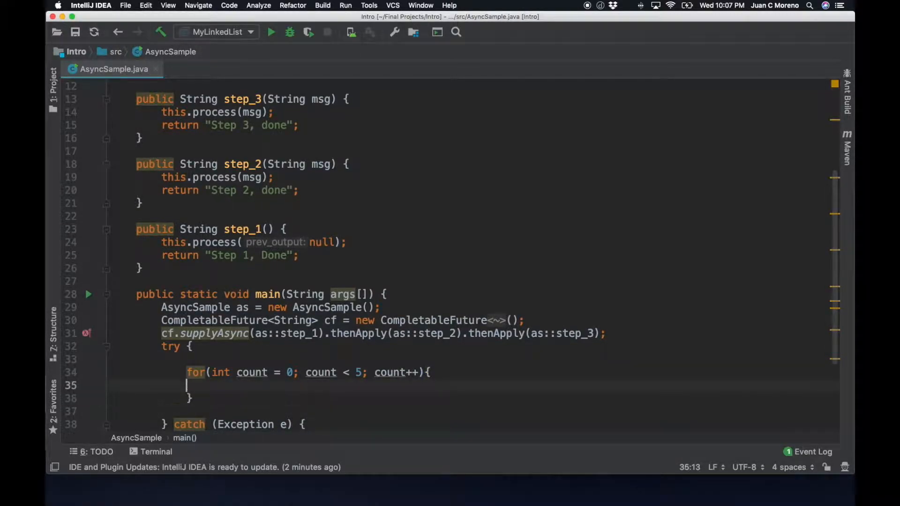
text(Thread.sleep(5000);)
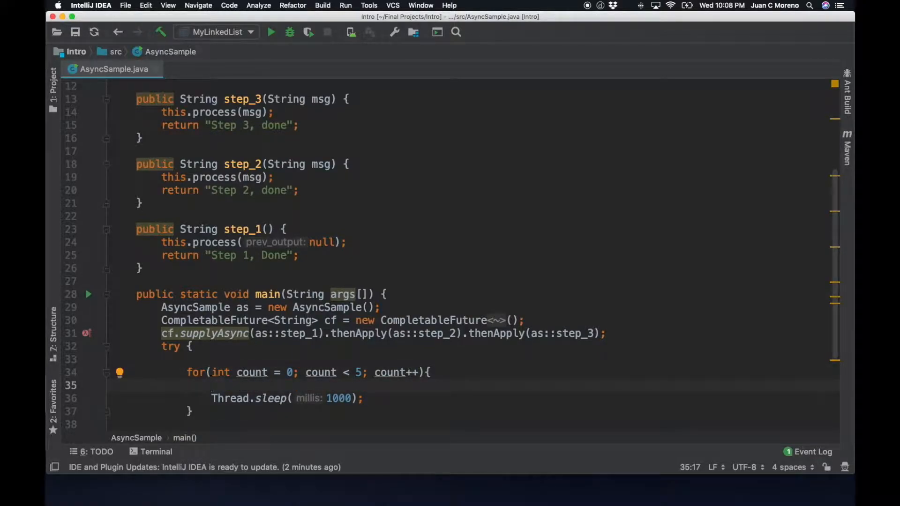
text(System.out.println()
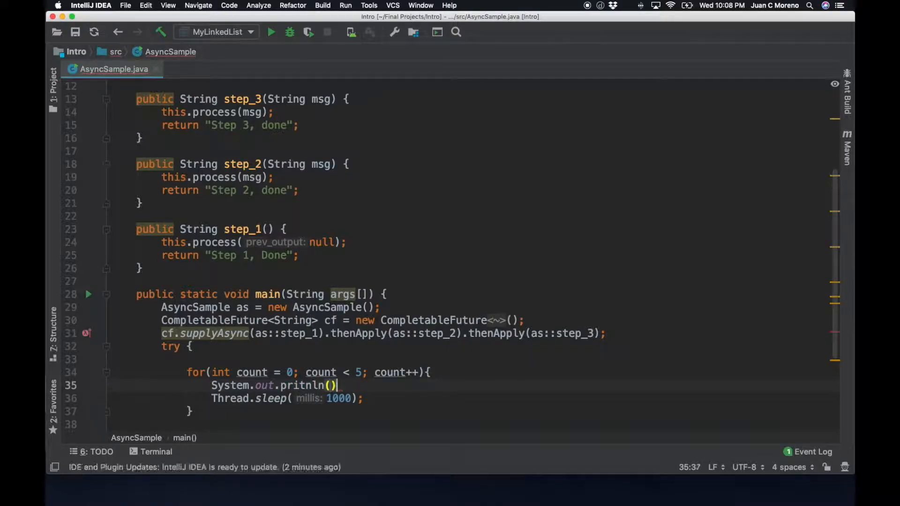
text("Sleep")
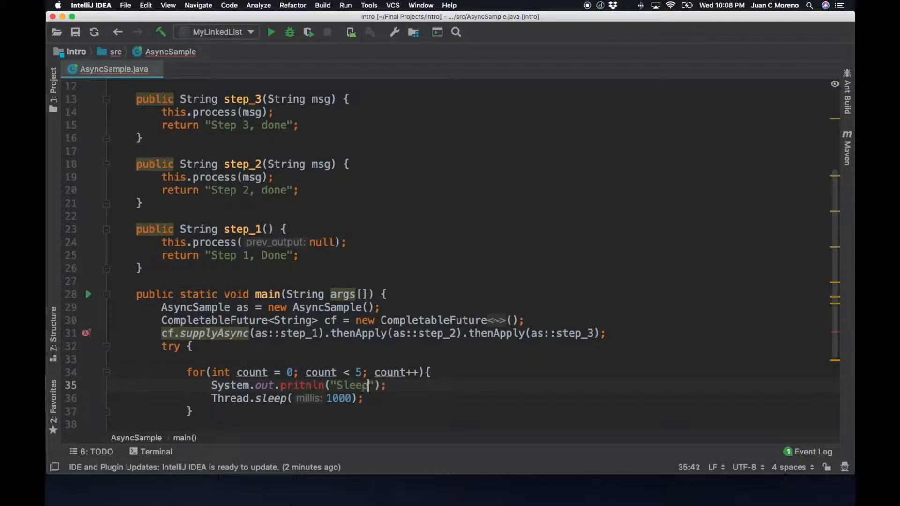
text(ing" + count)
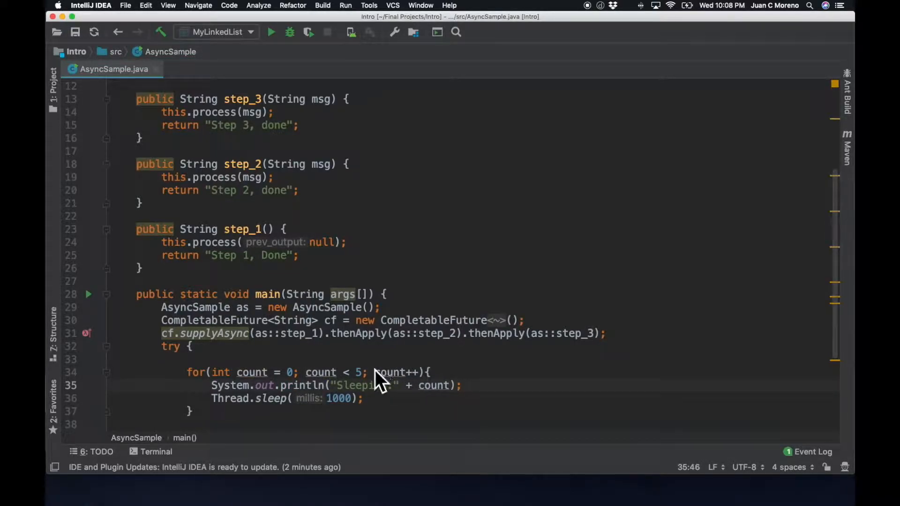
scroll(down, 3)
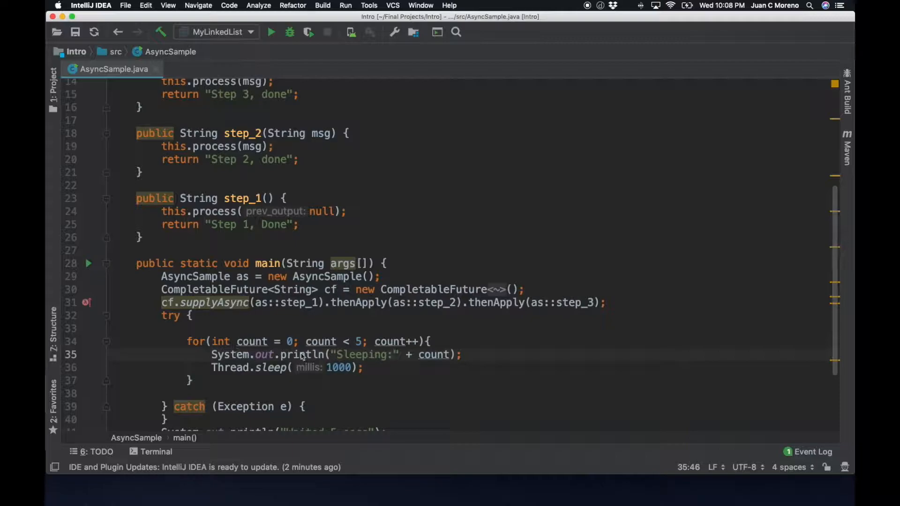
mouse_move(244, 292)
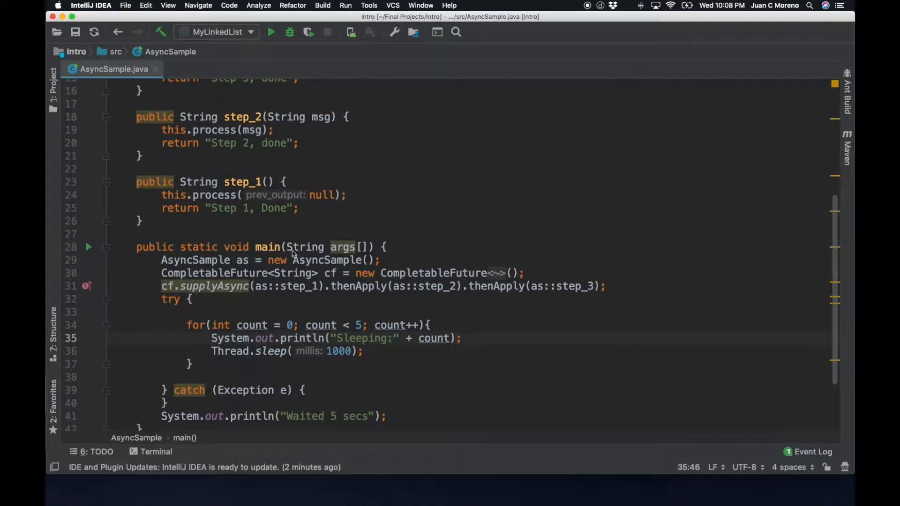
click(347, 195)
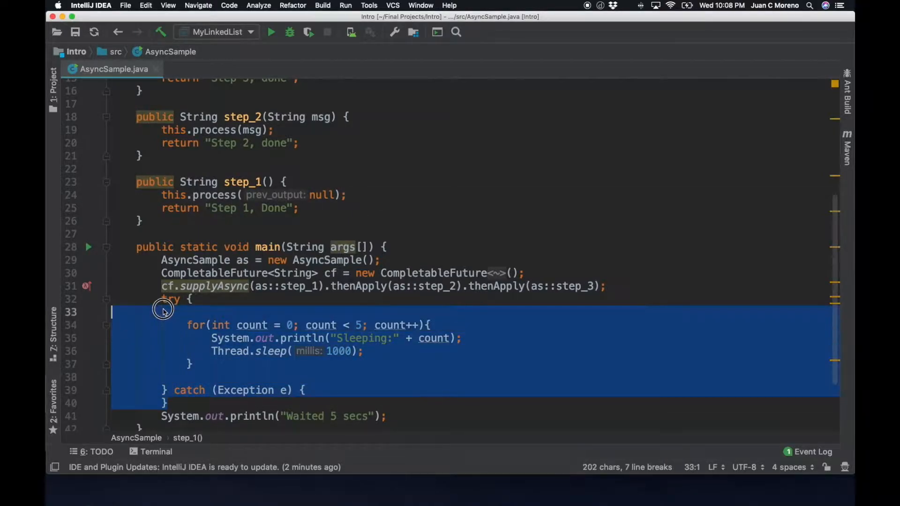
Leave a blank line after step_1's process call, keeping the sleep loop in main
click(366, 195)
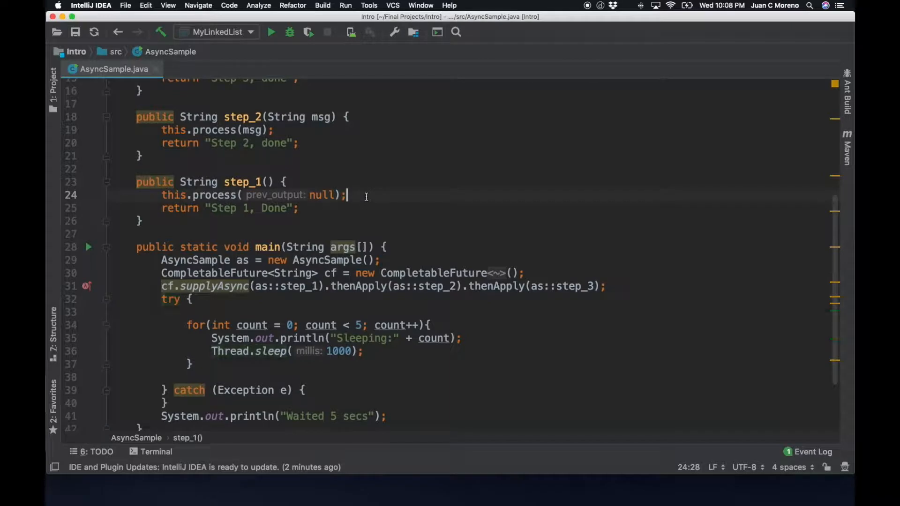
scroll(up, 3)
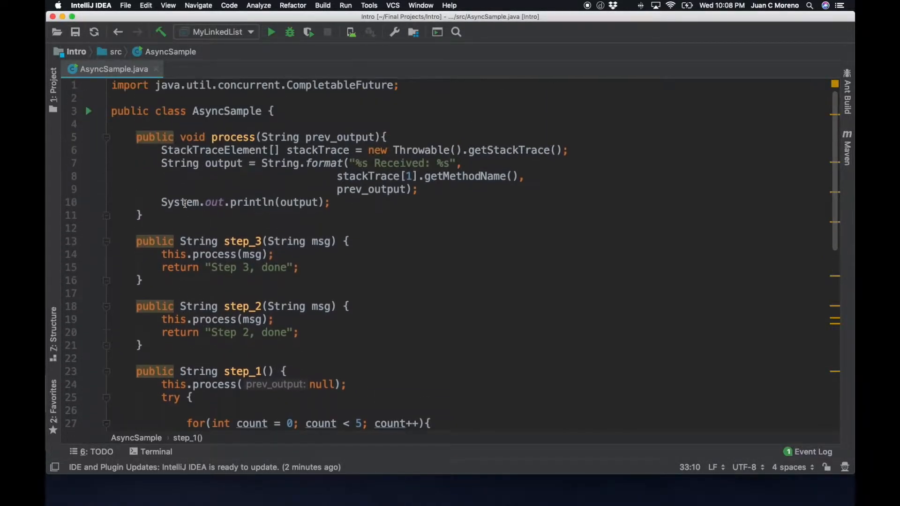
mouse_move(356, 160)
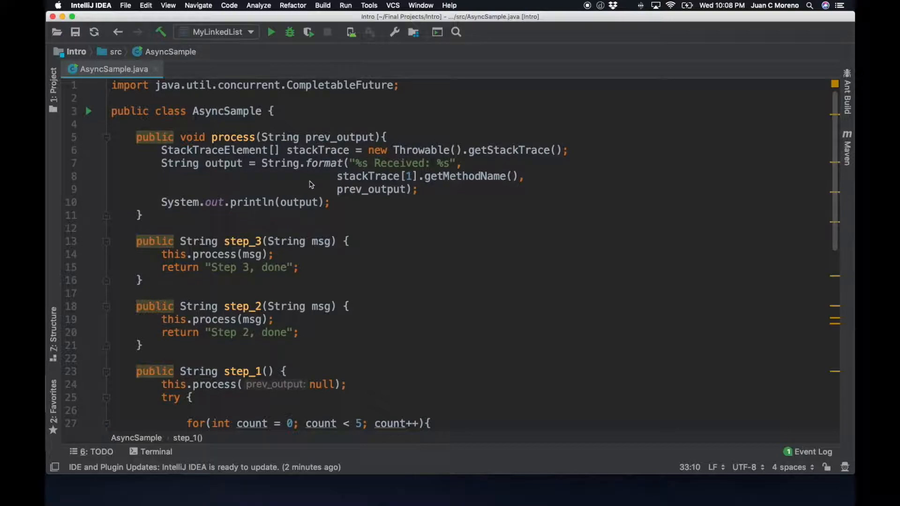
scroll(down, 3)
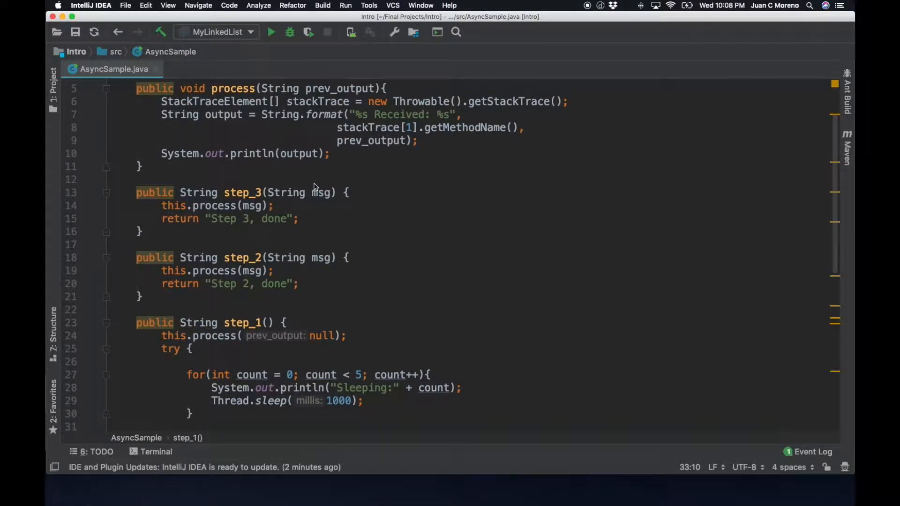
scroll(down, 3)
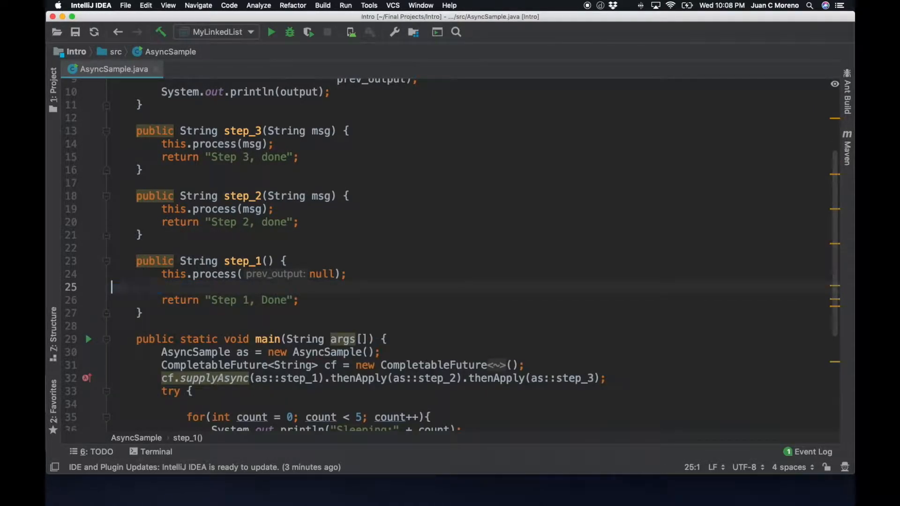
Add Thread.sleep(1000); after the println in process(), inside a try/catch
scroll(up, 3)
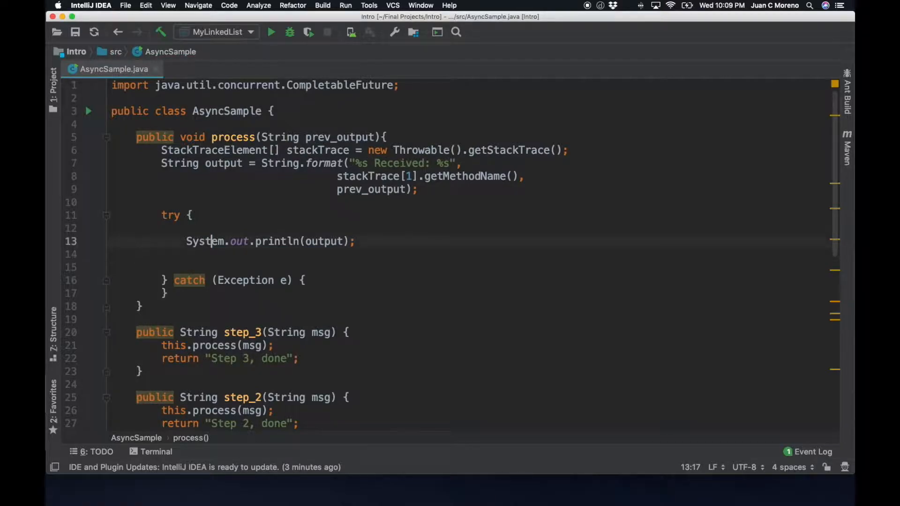
text(Thread.sleep(1000);)
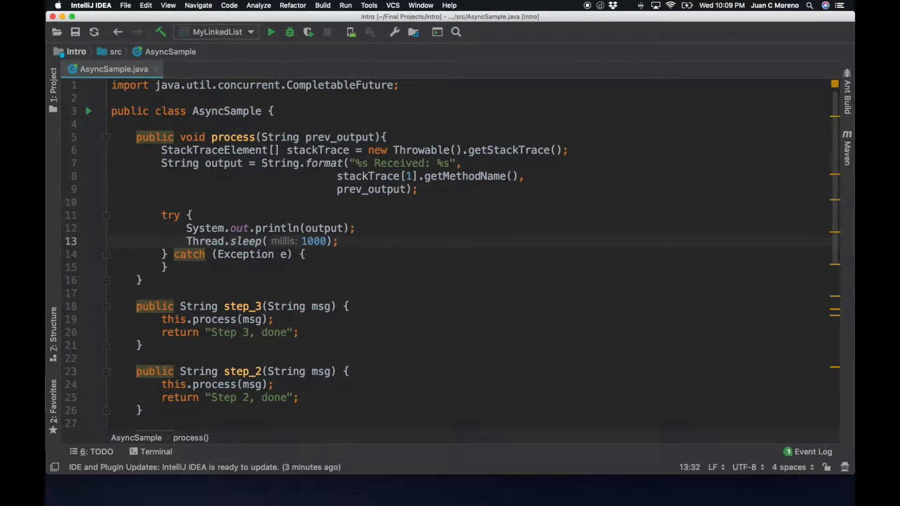
scroll(down, 3)
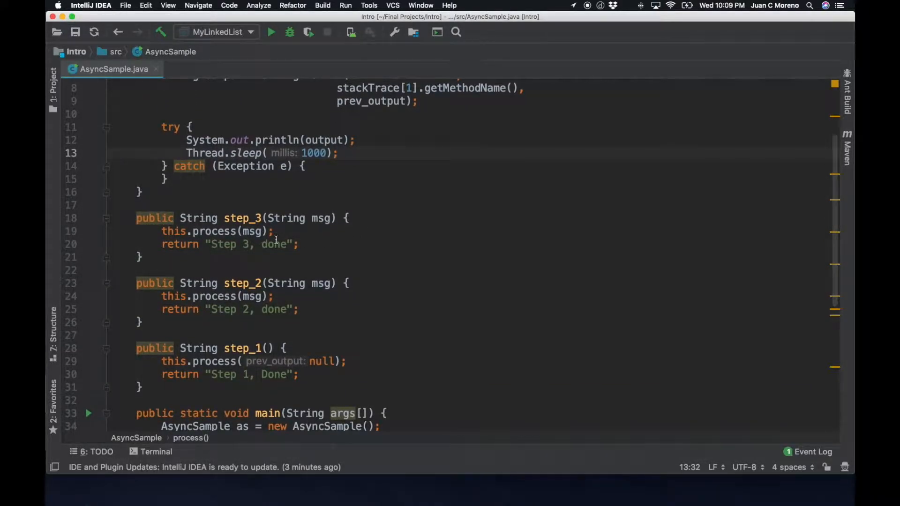
scroll(down, 3)
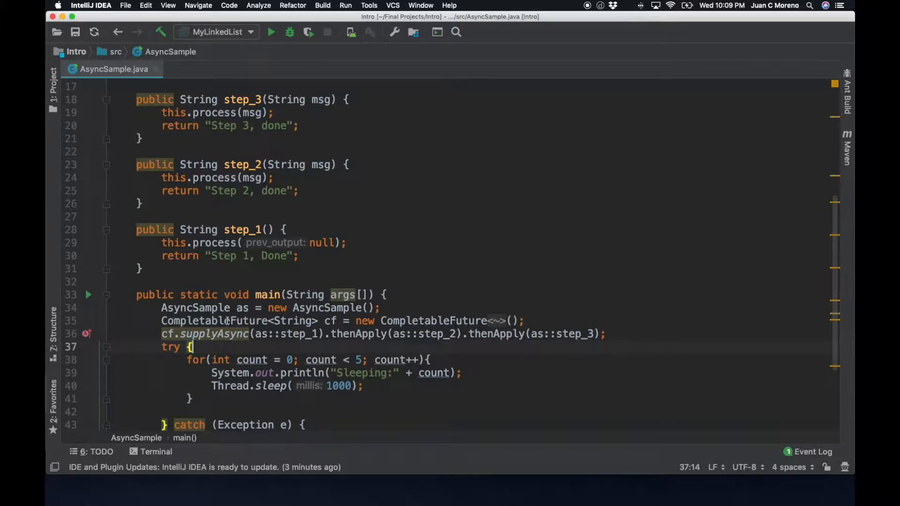
mouse_move(303, 334)
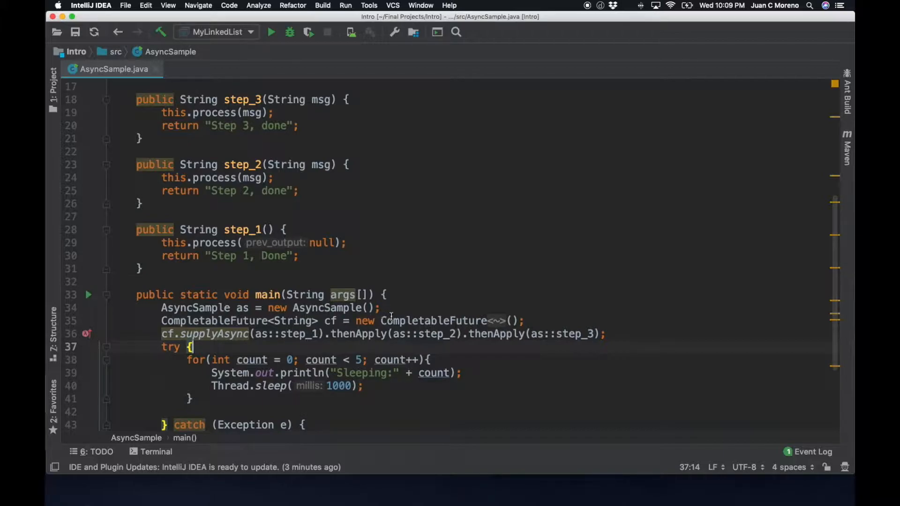
mouse_move(422, 329)
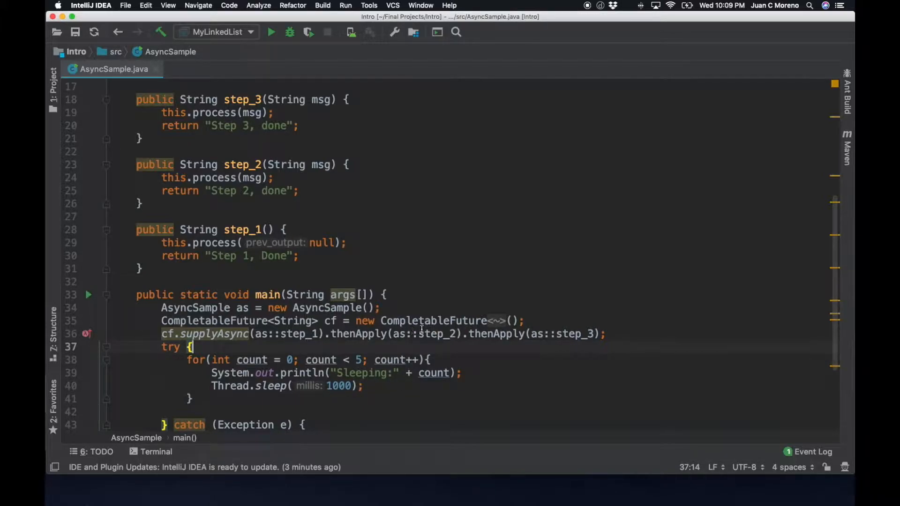
mouse_move(568, 331)
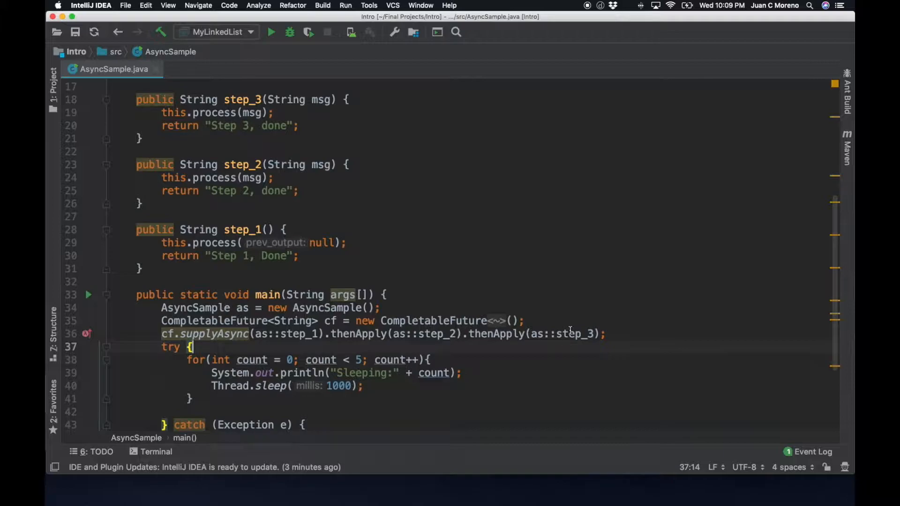
mouse_move(557, 290)
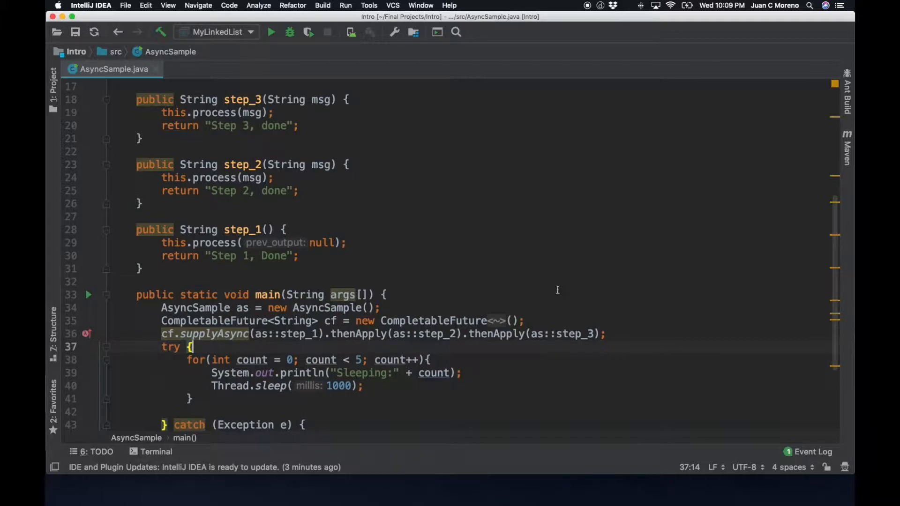
mouse_move(311, 151)
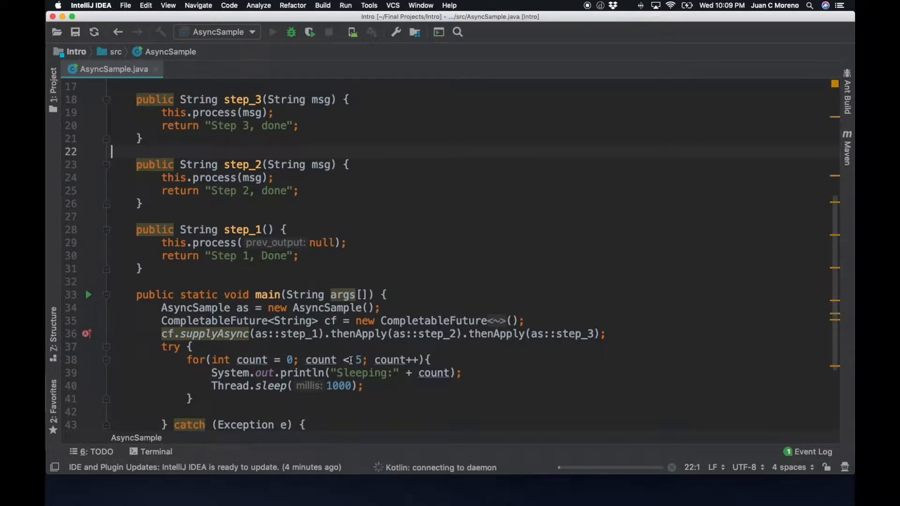
Run AsyncSample and compare the console's Sleeping:0 lines against the supplyAsync chain in main
click(272, 32)
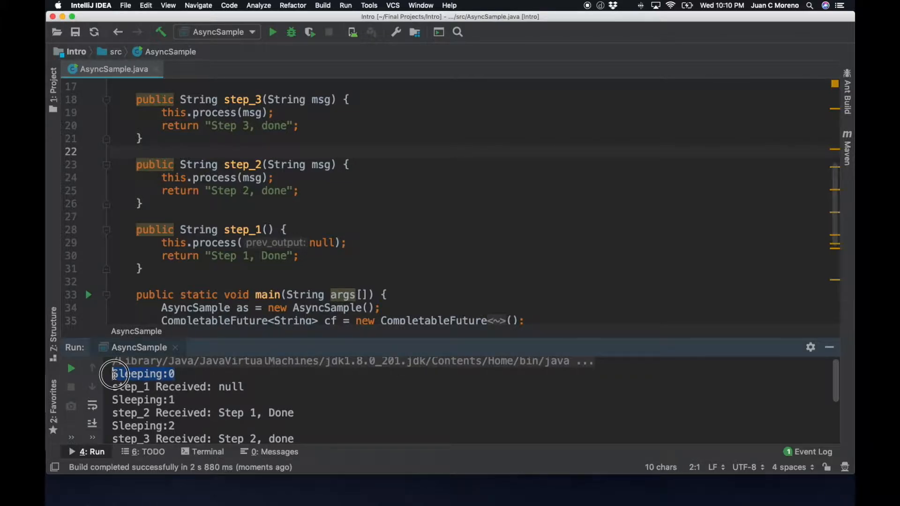
click(178, 387)
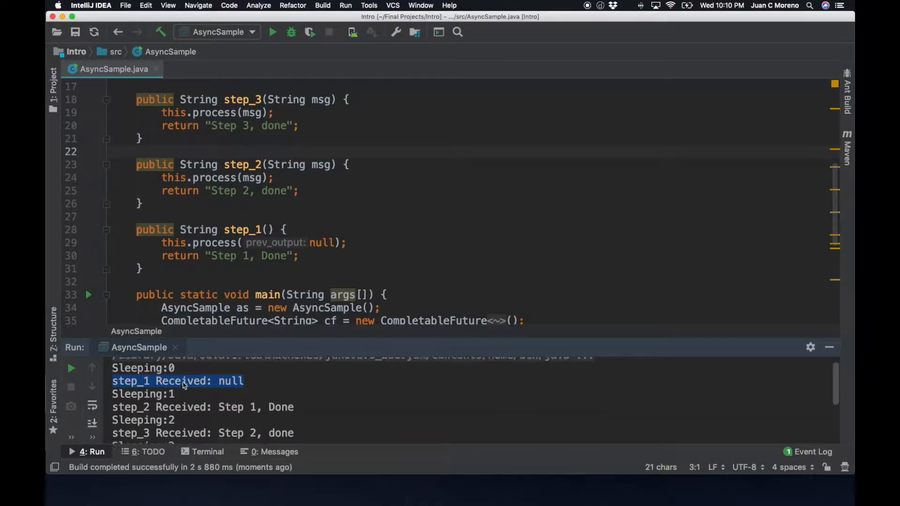
scroll(down, 3)
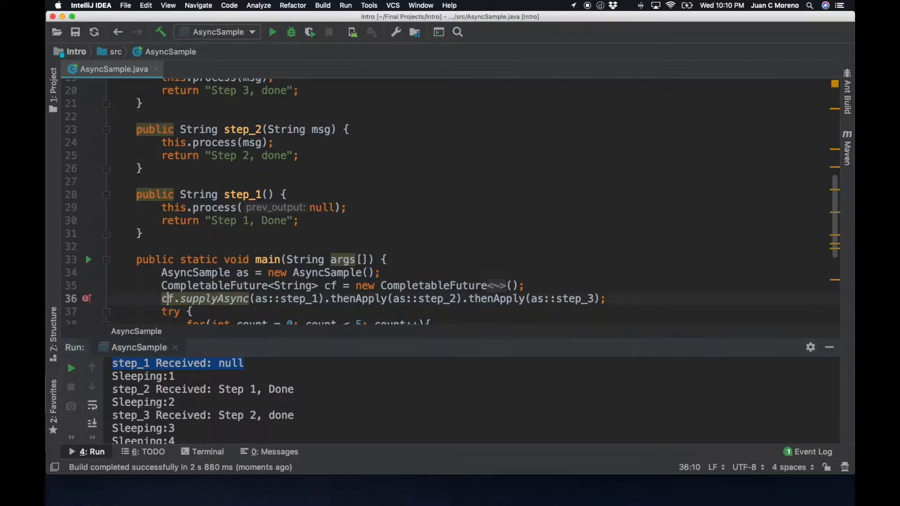
click(611, 298)
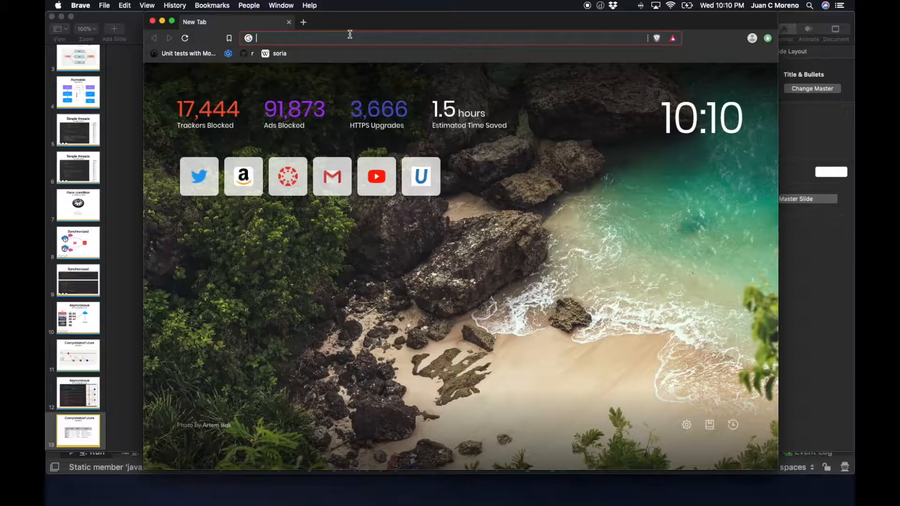
Search 'java completa' to reach the CompletableFuture Javadoc and scroll to runAsync and supplyAsync
text(java completa)
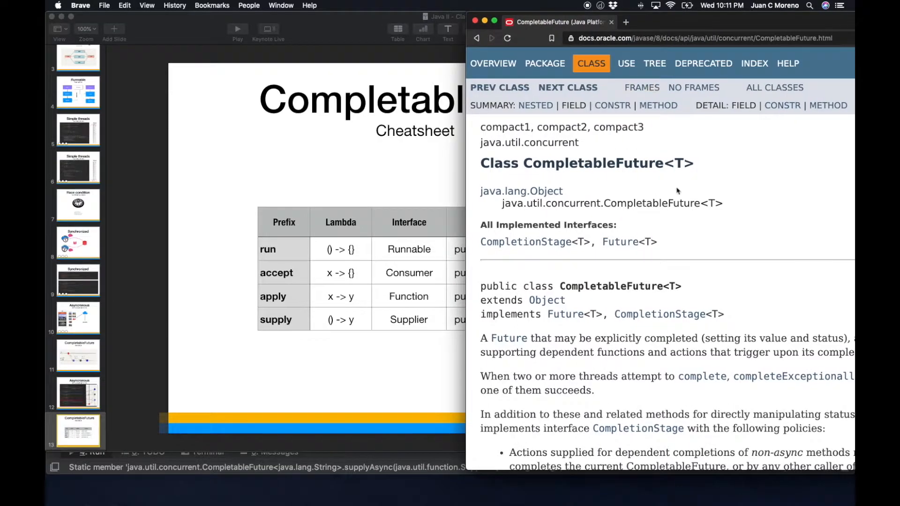
scroll(down, 3)
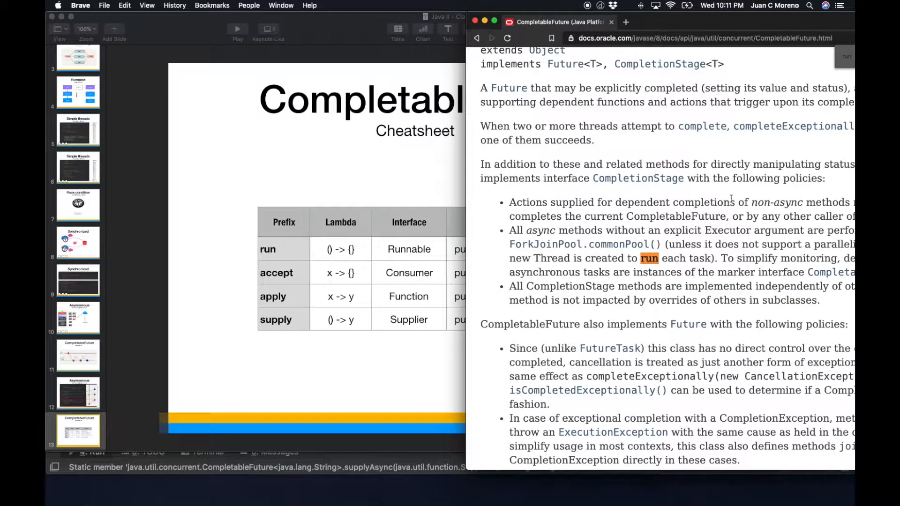
scroll(down, 3)
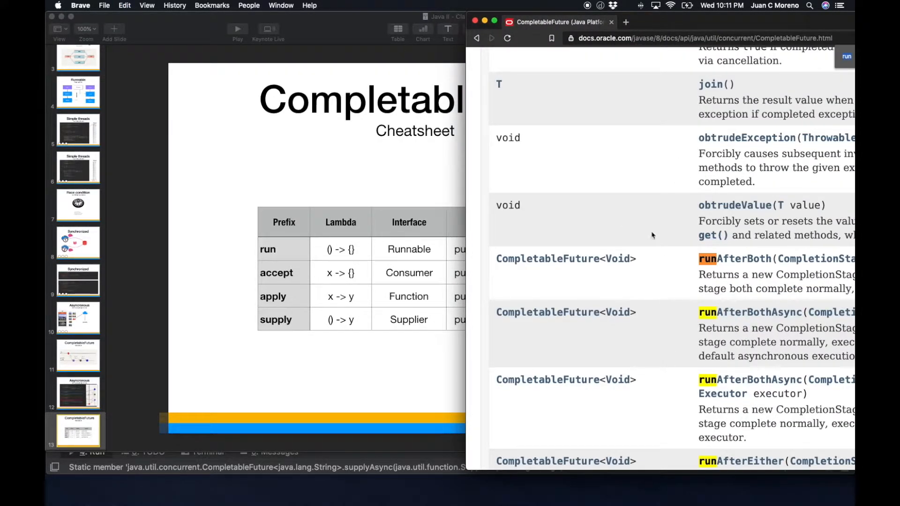
scroll(down, 3)
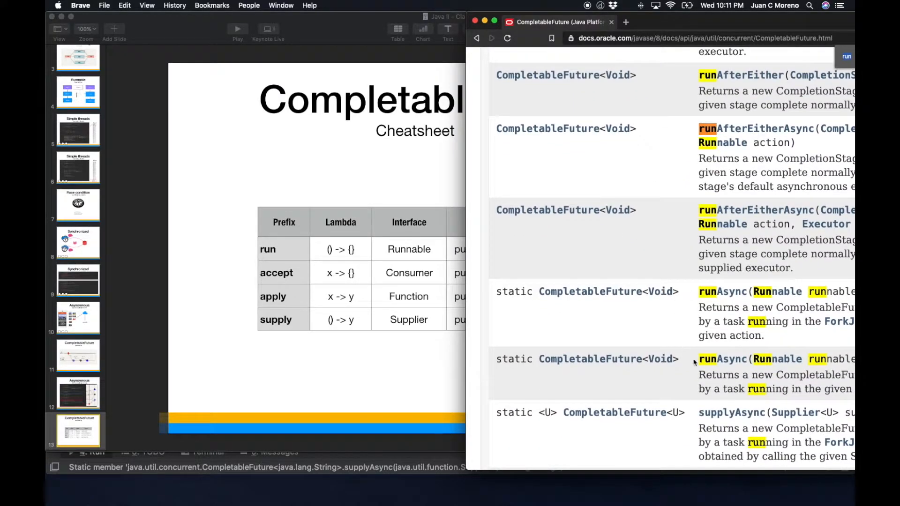
mouse_move(779, 297)
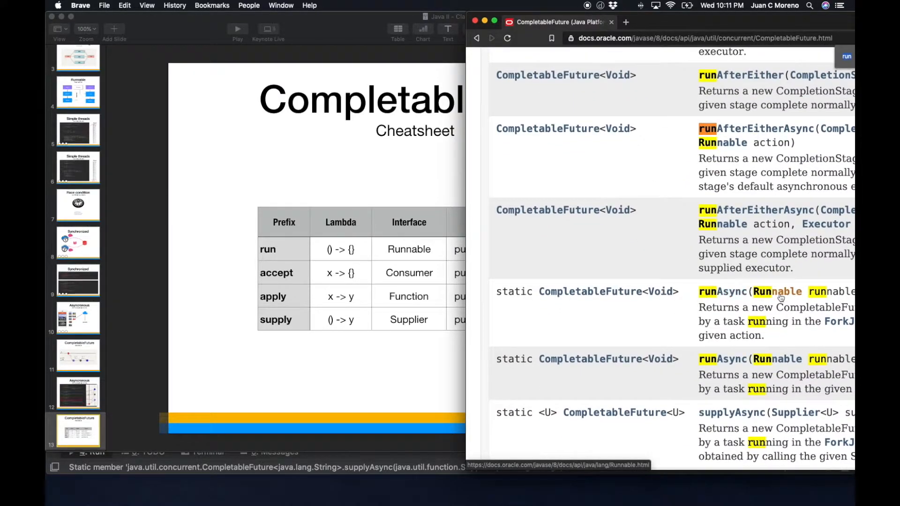
mouse_move(780, 298)
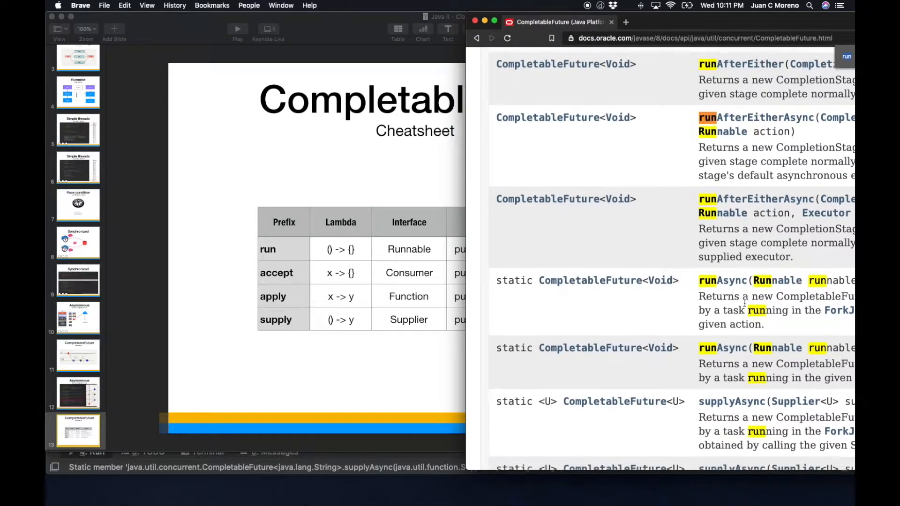
scroll(down, 3)
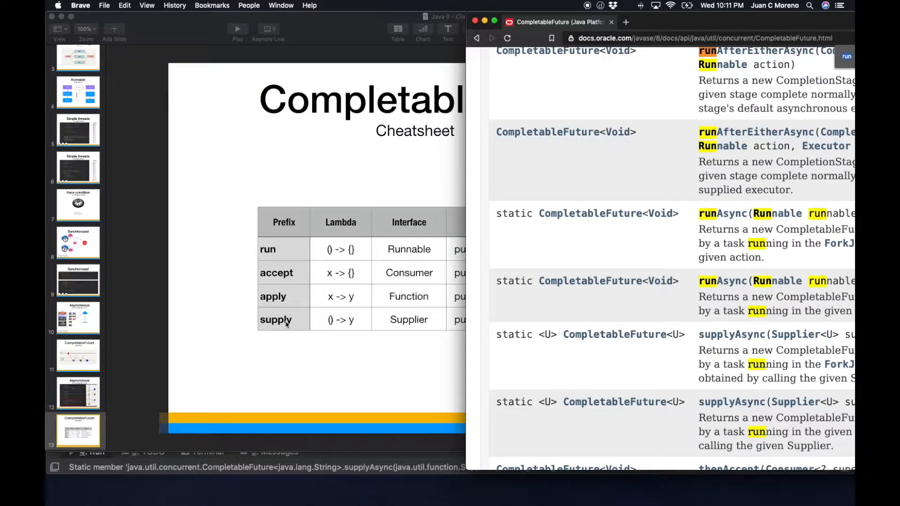
mouse_move(796, 335)
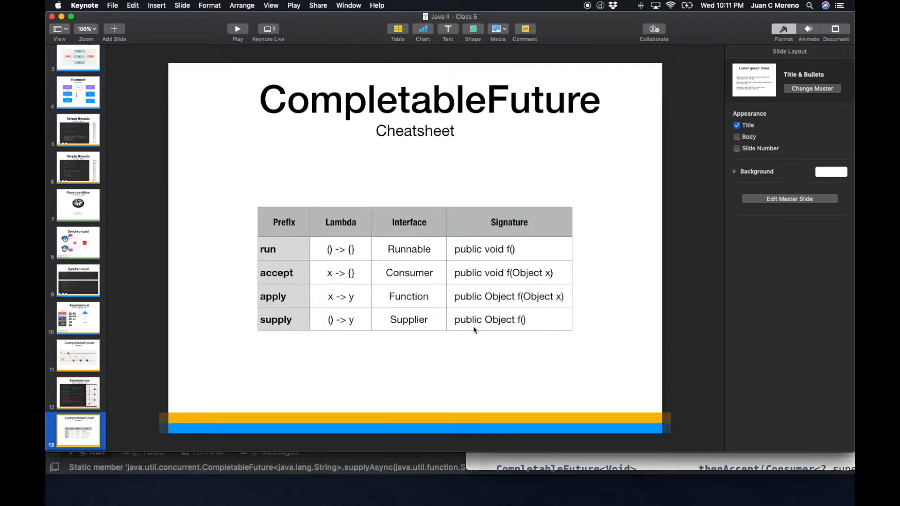
mouse_move(503, 325)
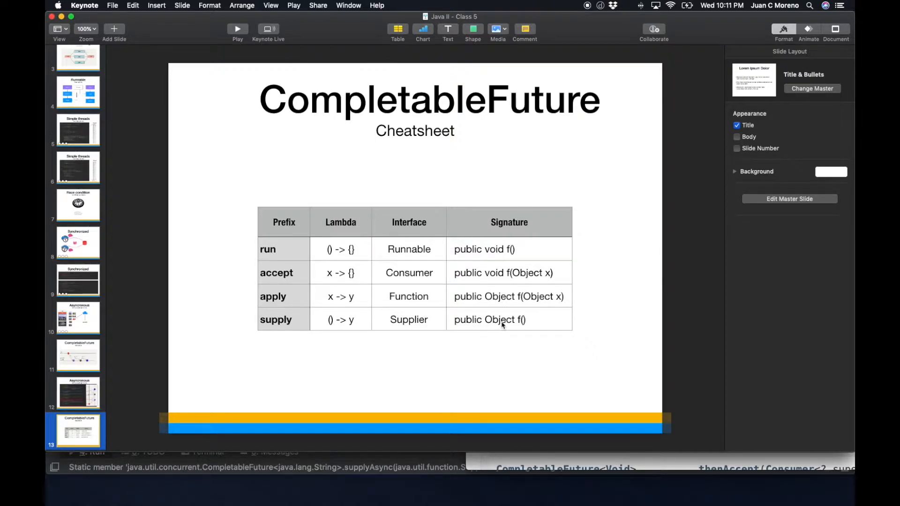
mouse_move(525, 325)
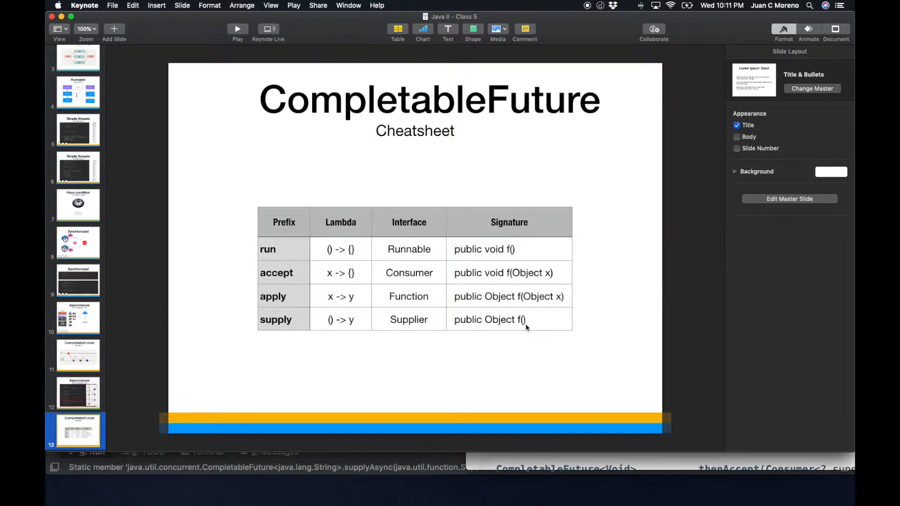
mouse_move(521, 327)
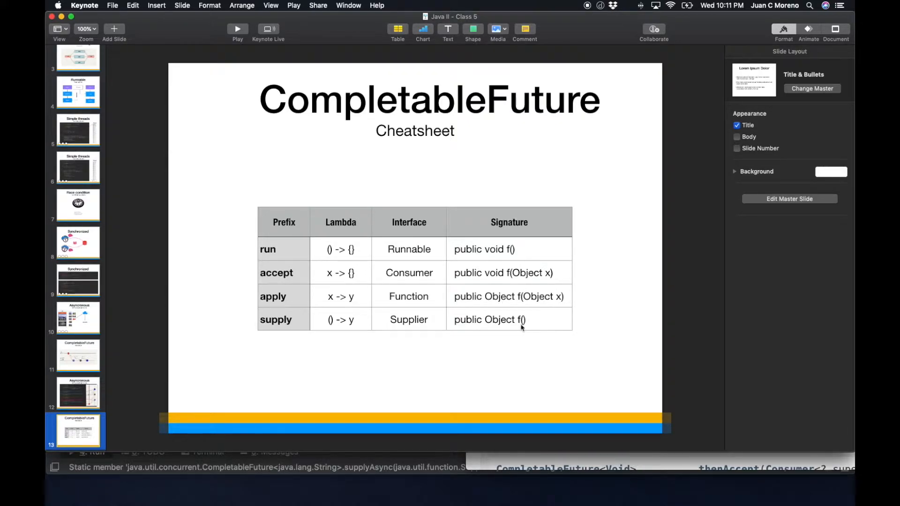
mouse_move(503, 327)
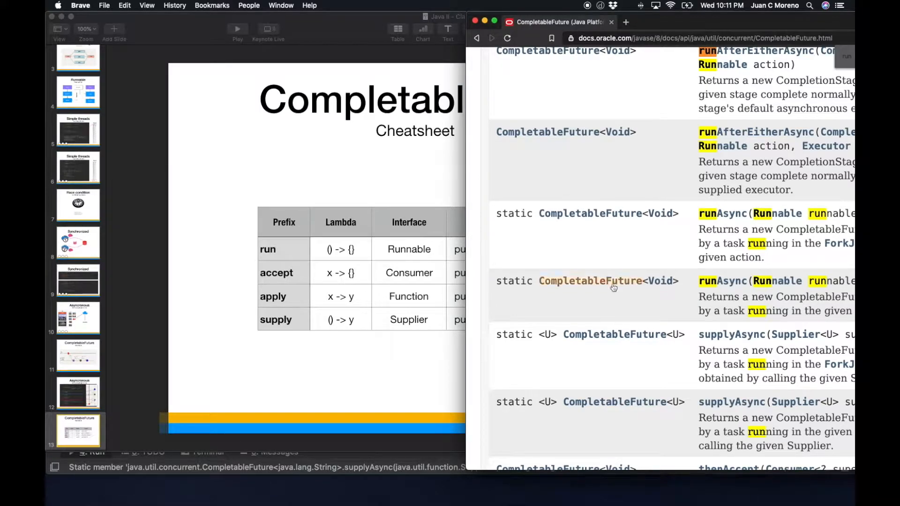
scroll(down, 3)
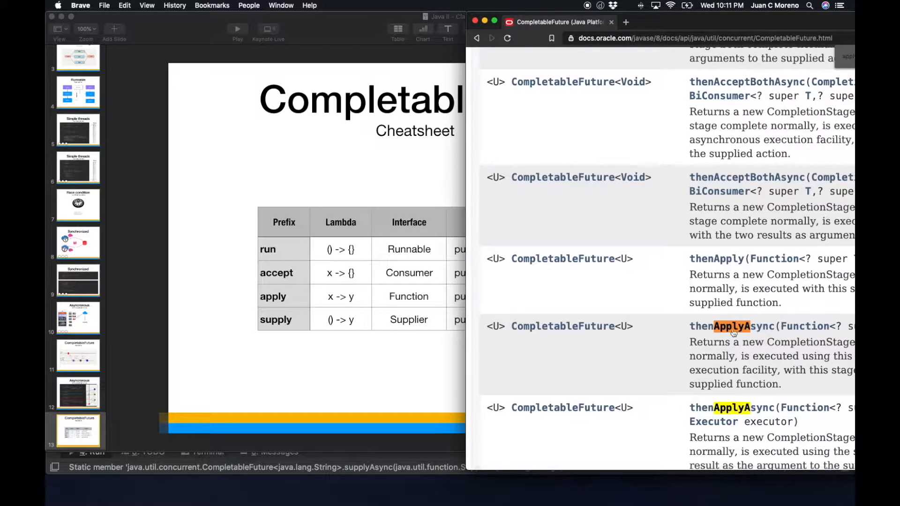
mouse_move(806, 327)
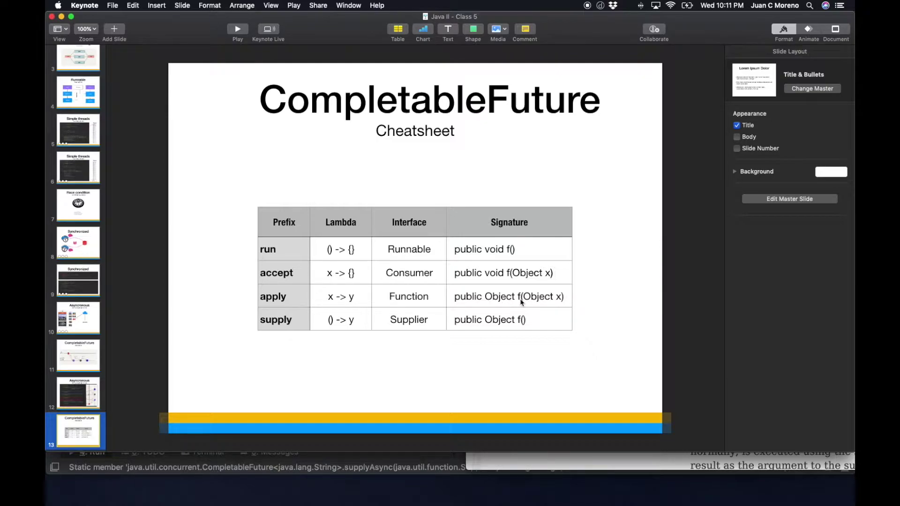
mouse_move(554, 312)
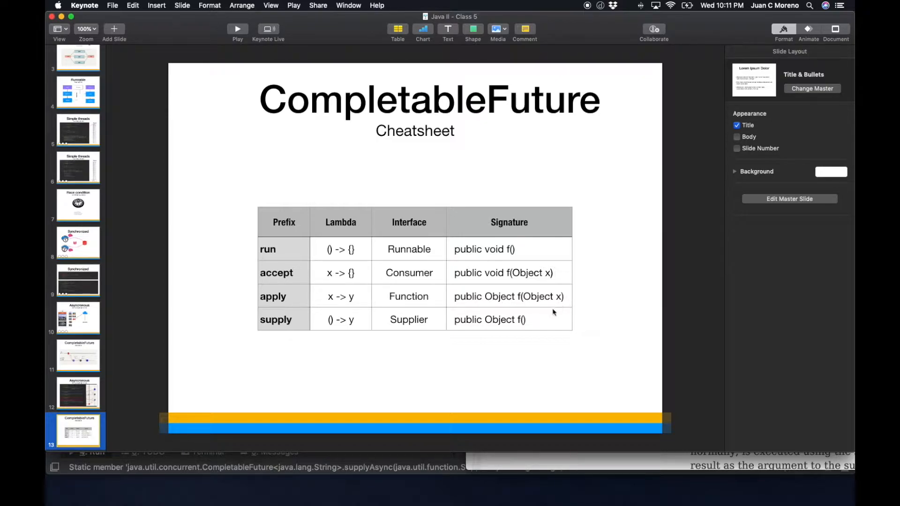
mouse_move(501, 303)
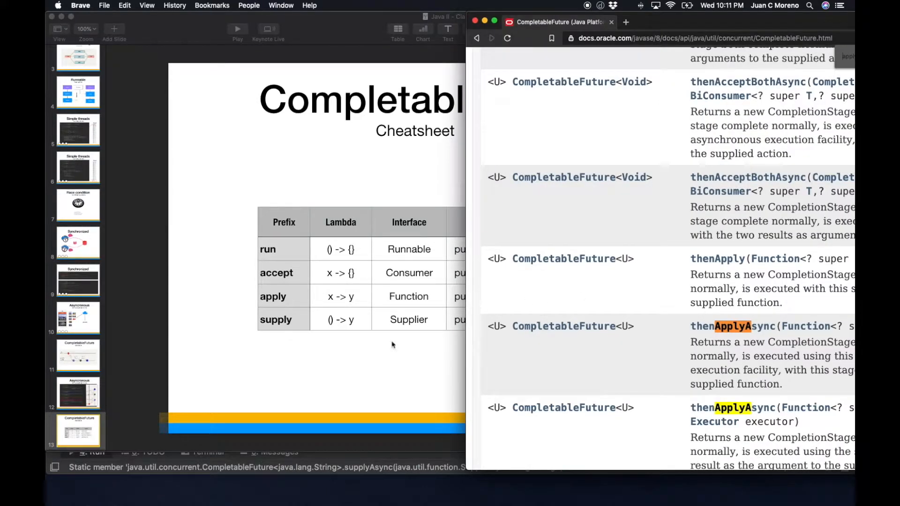
mouse_move(618, 295)
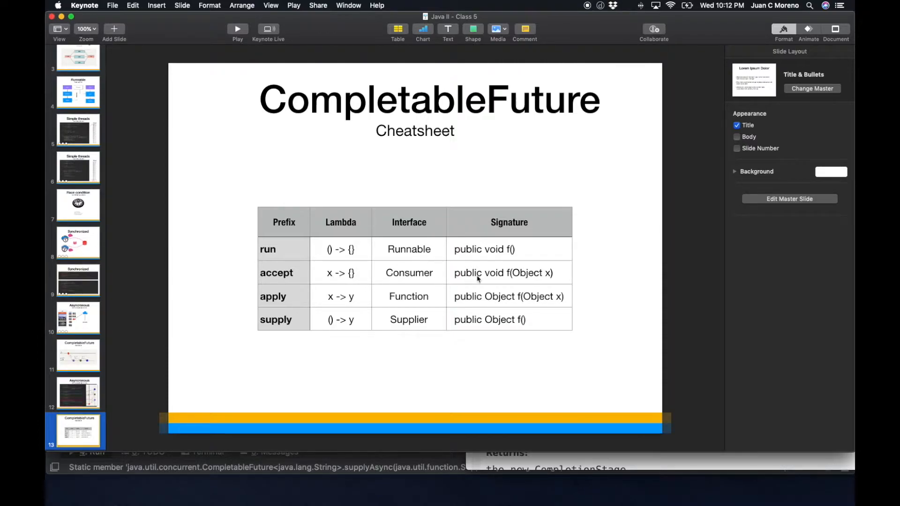
mouse_move(538, 278)
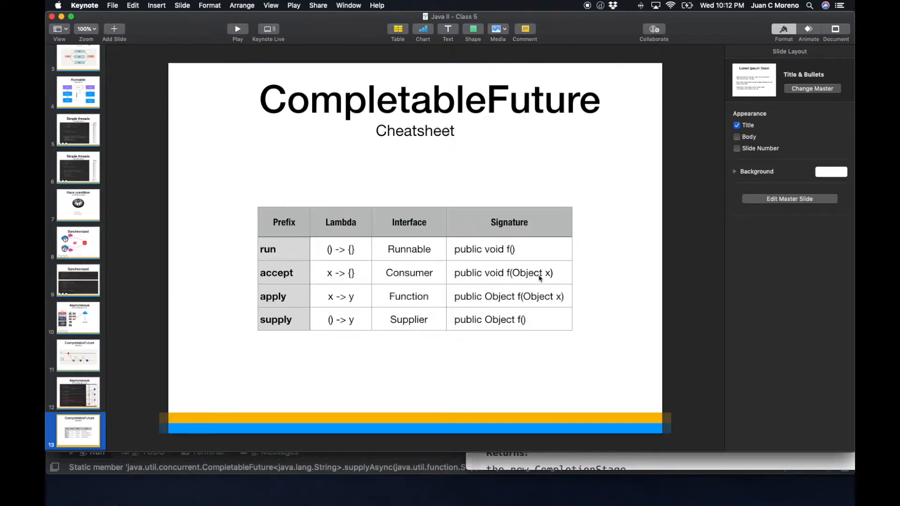
mouse_move(496, 283)
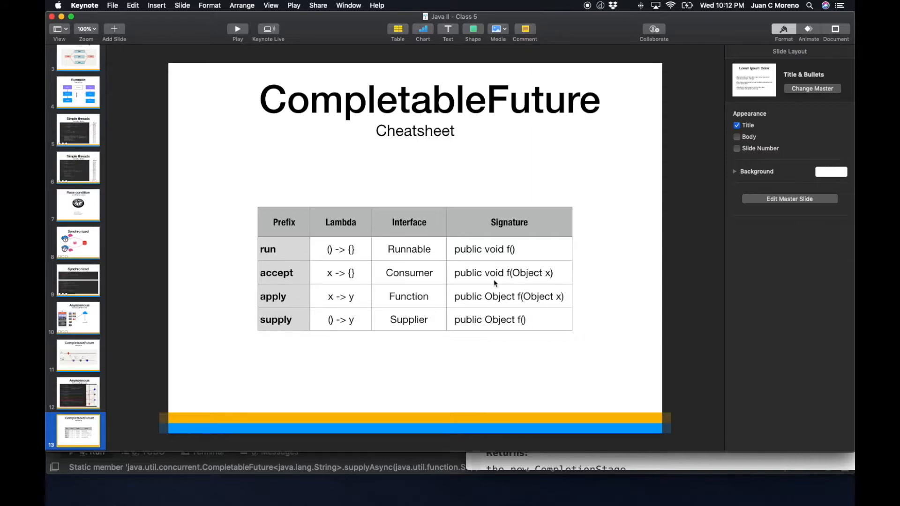
mouse_move(395, 291)
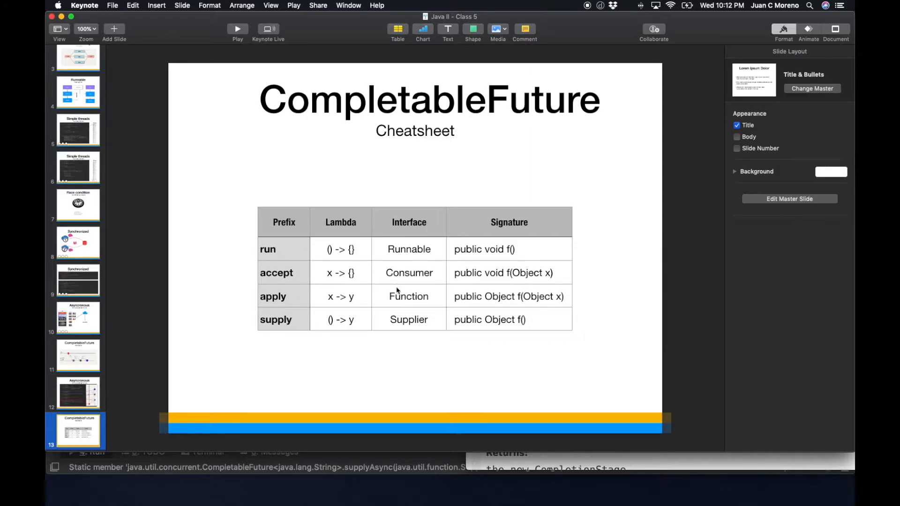
mouse_move(338, 308)
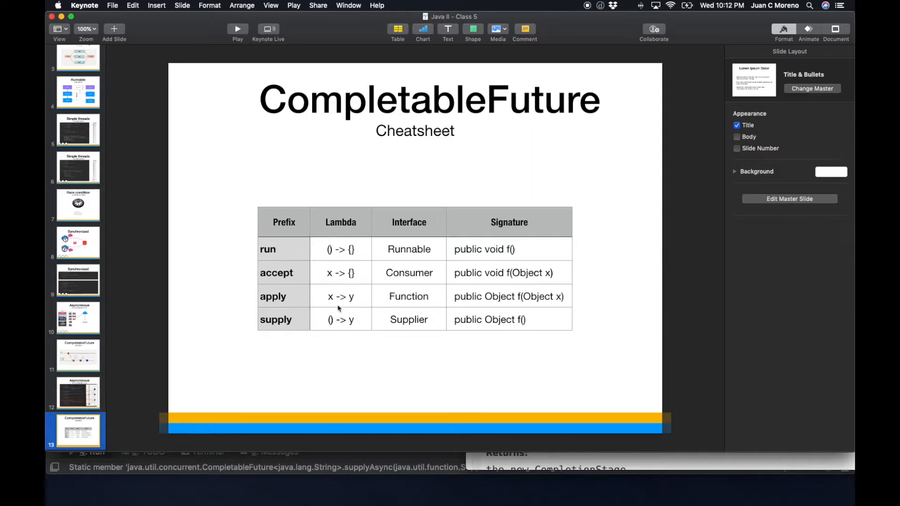
mouse_move(335, 232)
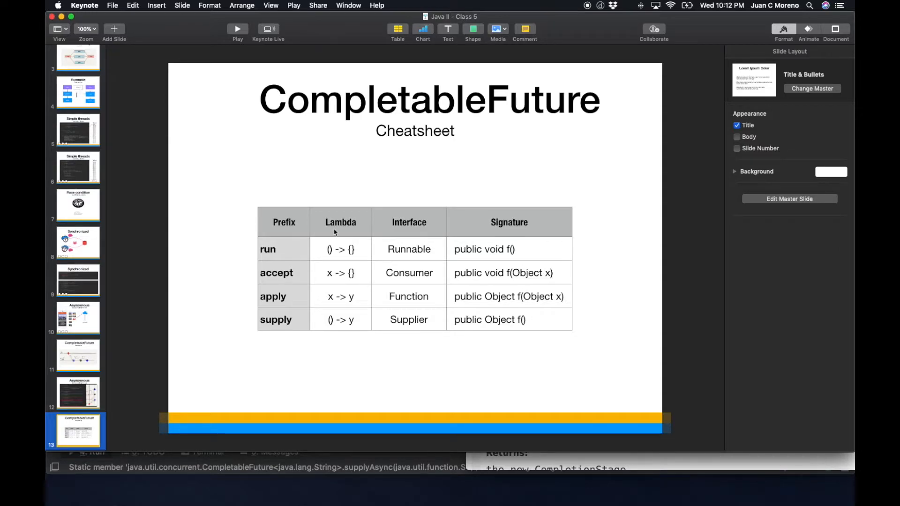